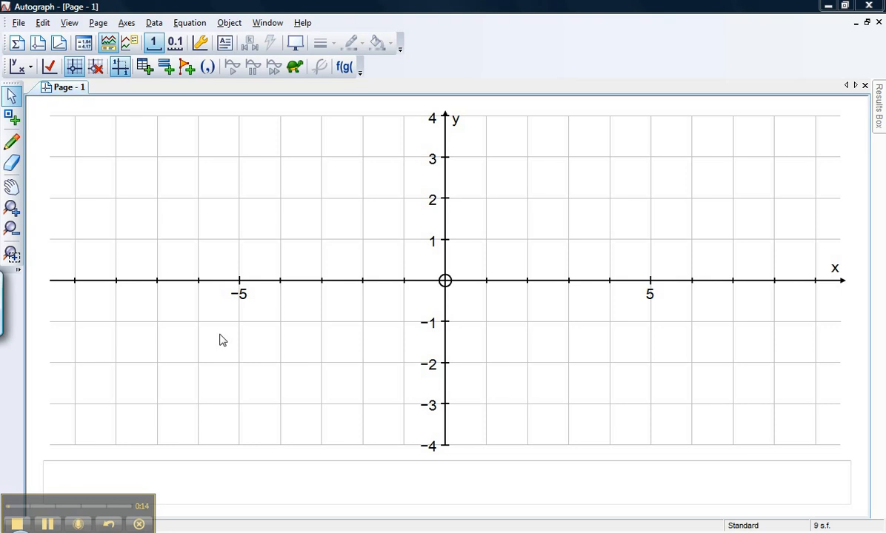
{"action": "mouse_move", "coordinate": [252, 272]}
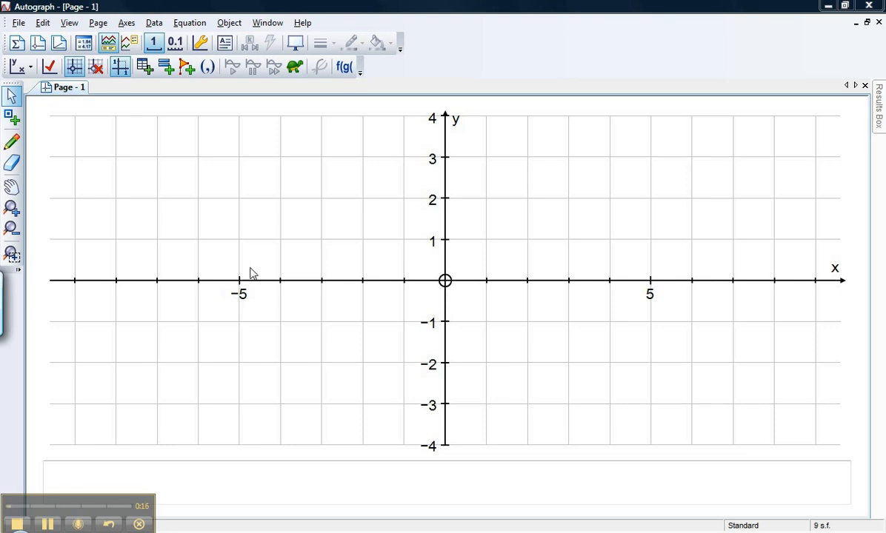
{"action": "mouse_move", "coordinate": [291, 166]}
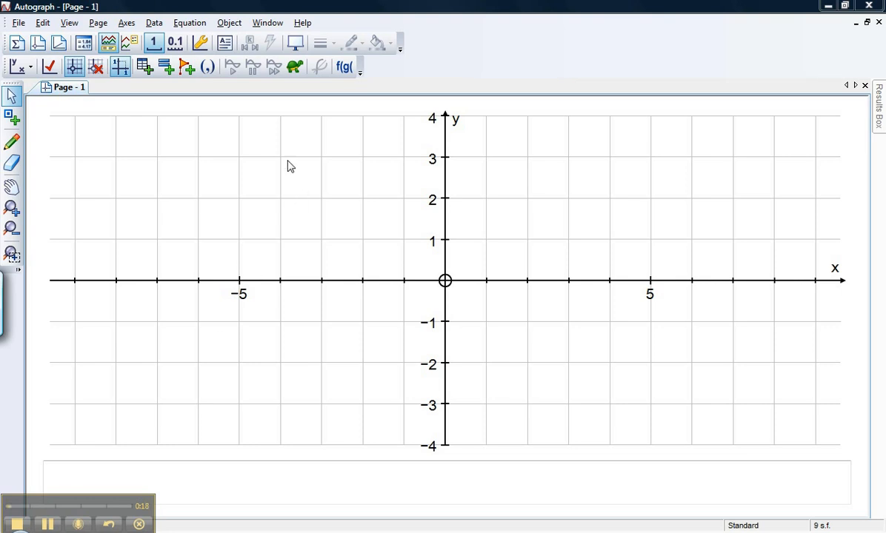
{"action": "mouse_move", "coordinate": [200, 81]}
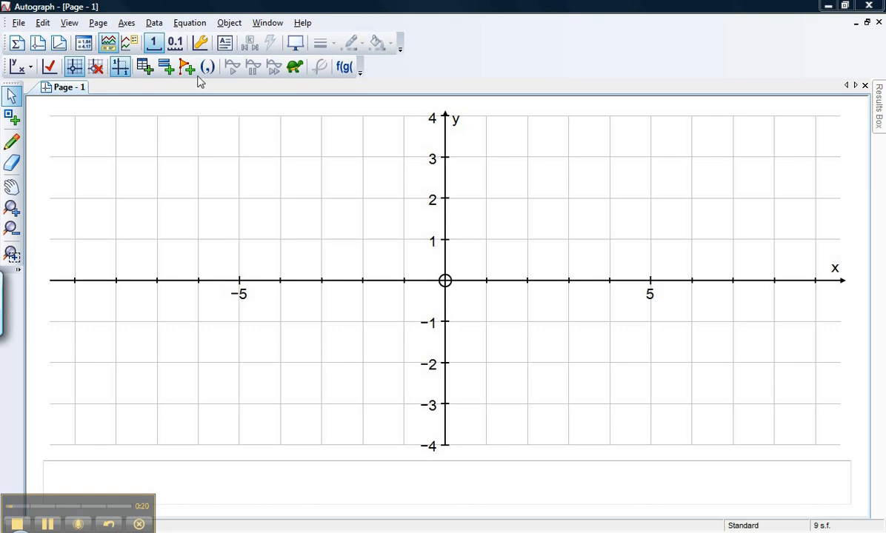
{"action": "mouse_move", "coordinate": [274, 63]}
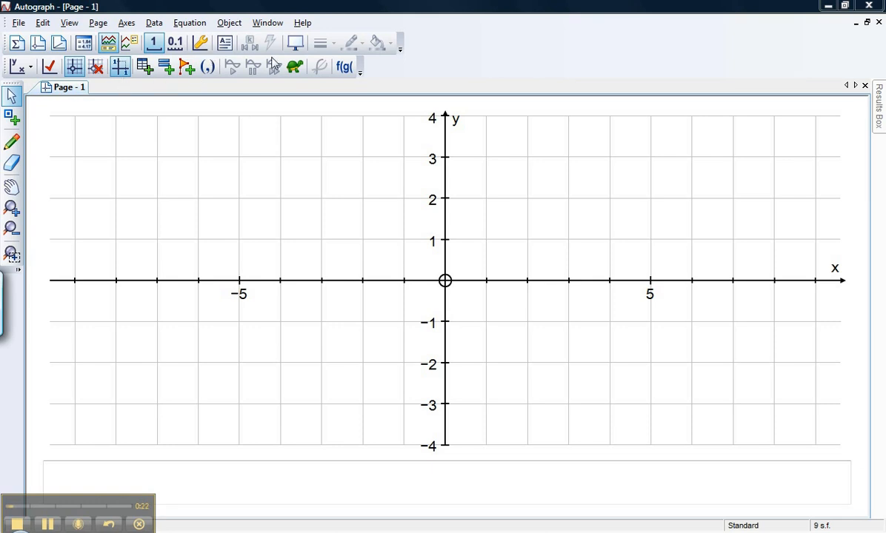
{"action": "mouse_move", "coordinate": [248, 230]}
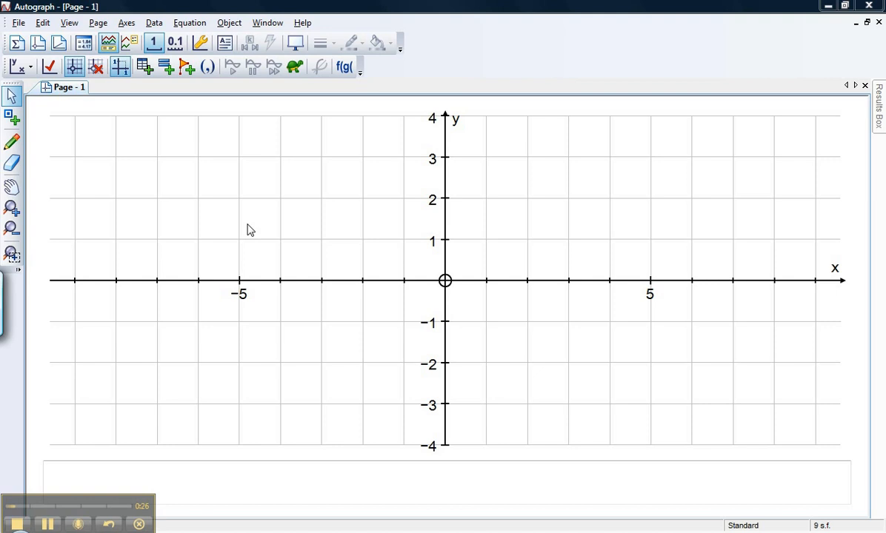
{"action": "mouse_move", "coordinate": [251, 222]}
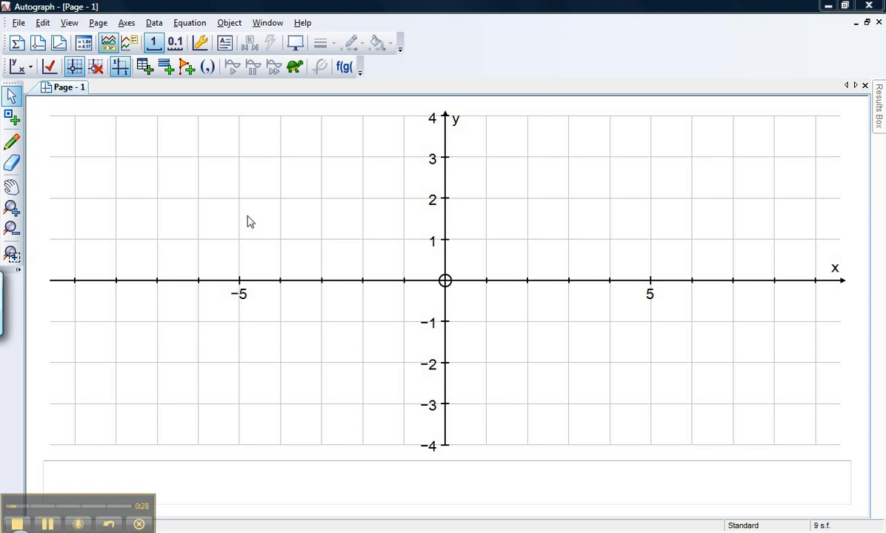
{"action": "mouse_move", "coordinate": [269, 113]}
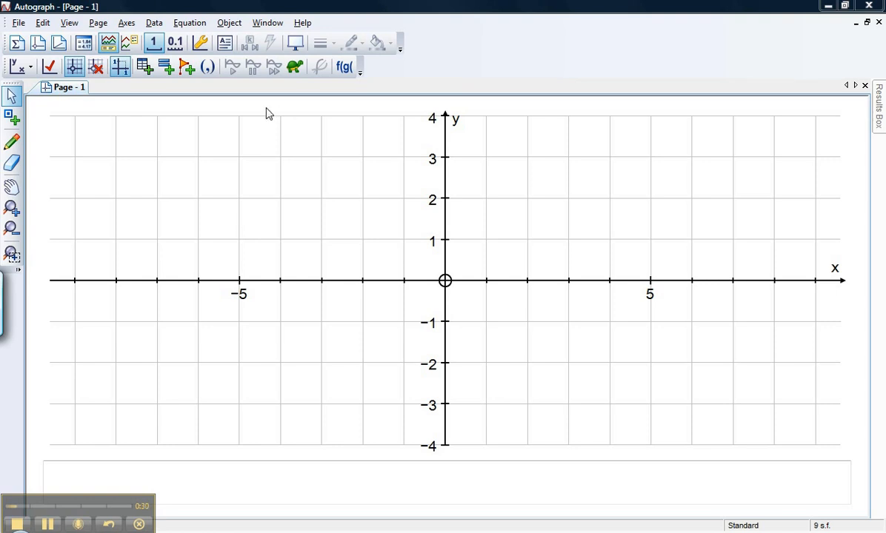
{"action": "mouse_move", "coordinate": [237, 107]}
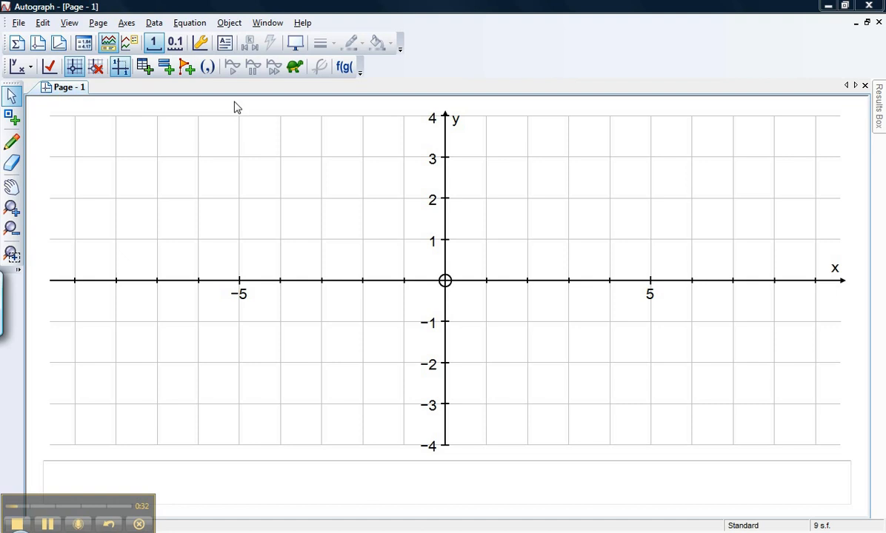
{"action": "mouse_move", "coordinate": [202, 92]}
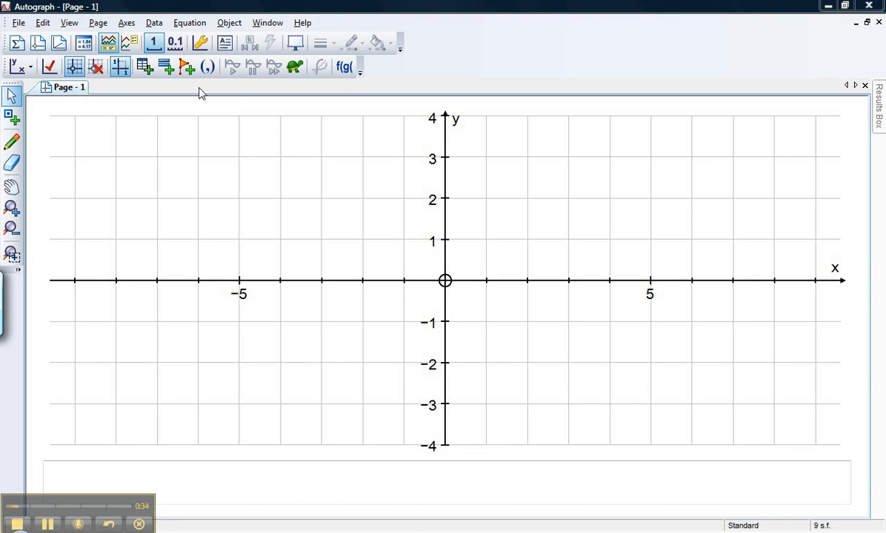
{"action": "mouse_move", "coordinate": [181, 88]}
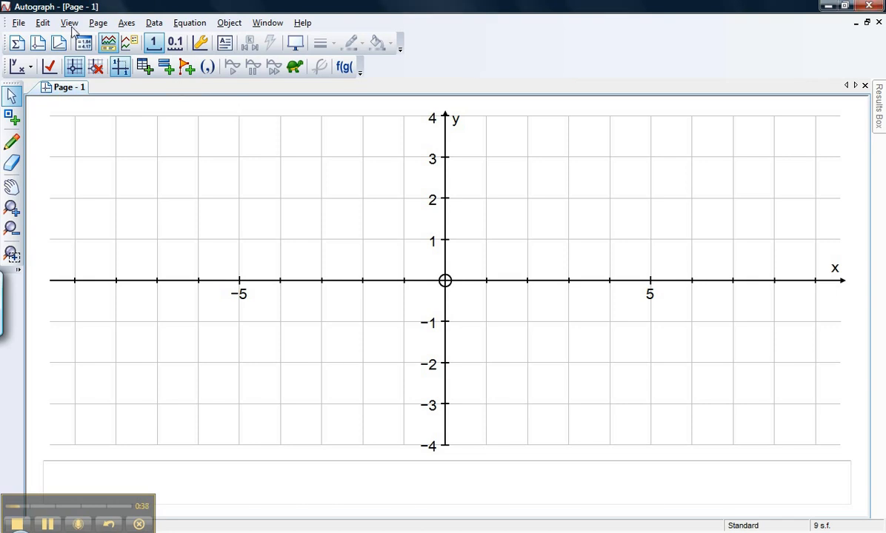
Step: Switch the interface to Advanced Level in Preferences
{"action": "left_click", "coordinate": [68, 22]}
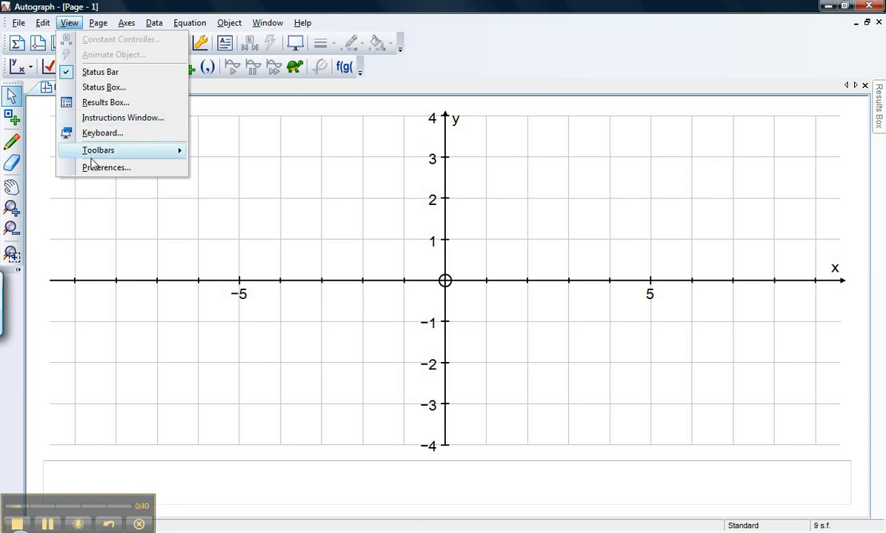
{"action": "left_click", "coordinate": [107, 166]}
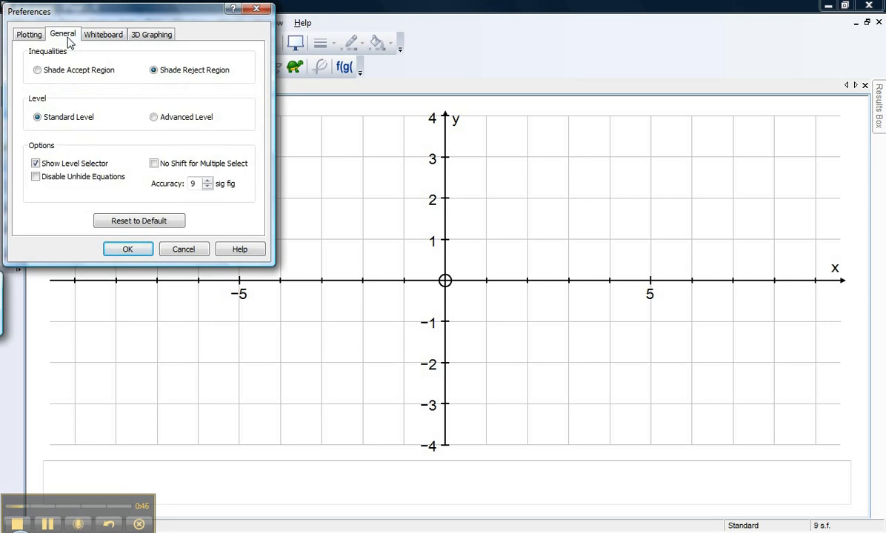
{"action": "mouse_move", "coordinate": [142, 127]}
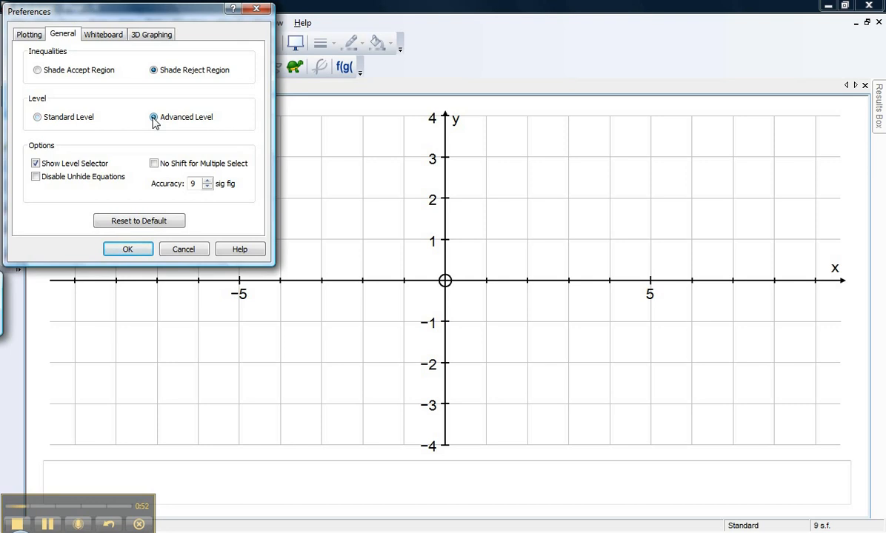
{"action": "left_click", "coordinate": [127, 249]}
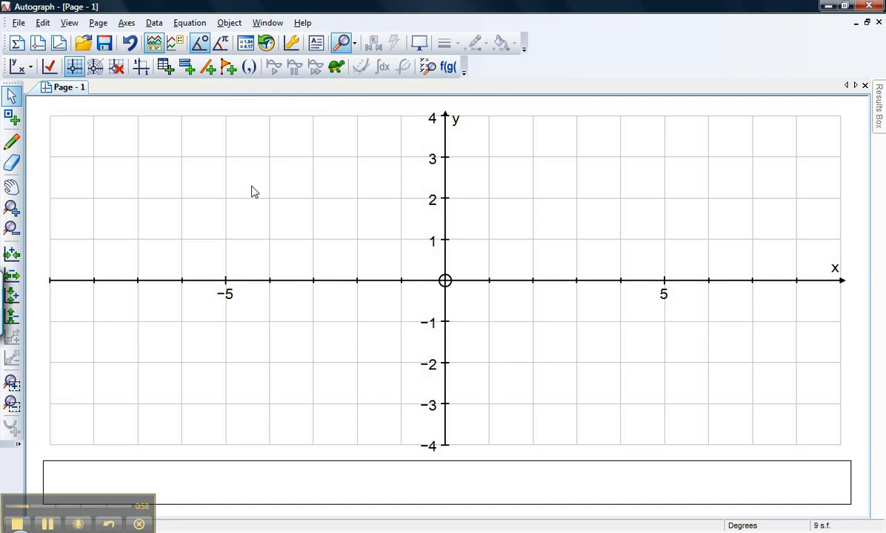
{"action": "mouse_move", "coordinate": [190, 171]}
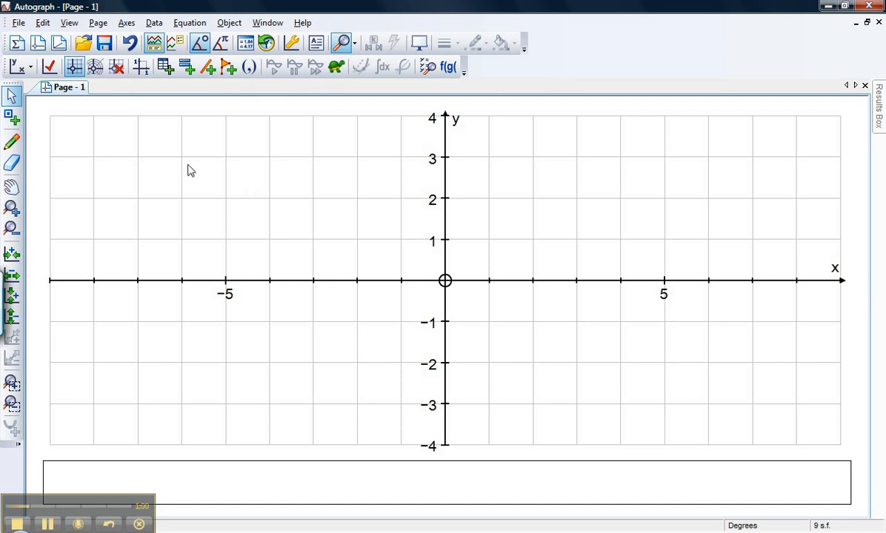
Step: Set the interface back to Standard Level on the General preferences page
{"action": "left_click", "coordinate": [68, 22]}
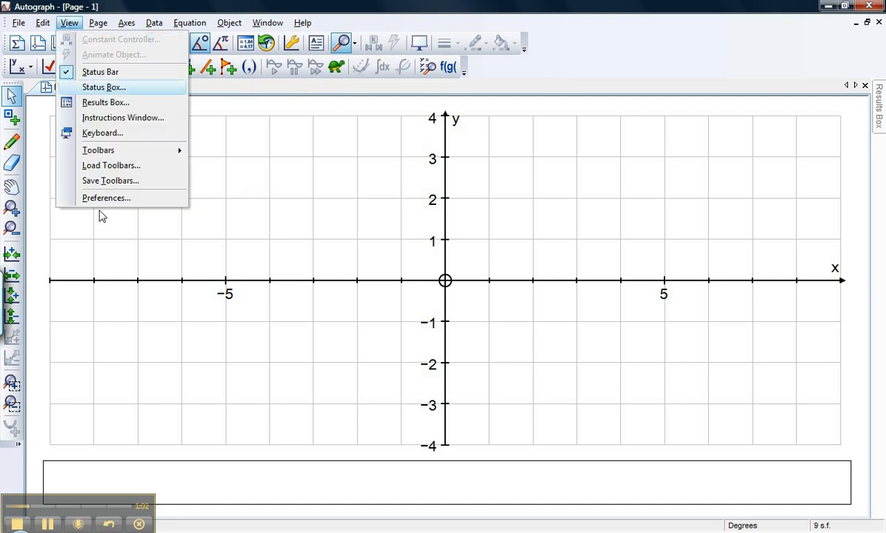
{"action": "left_click", "coordinate": [107, 199]}
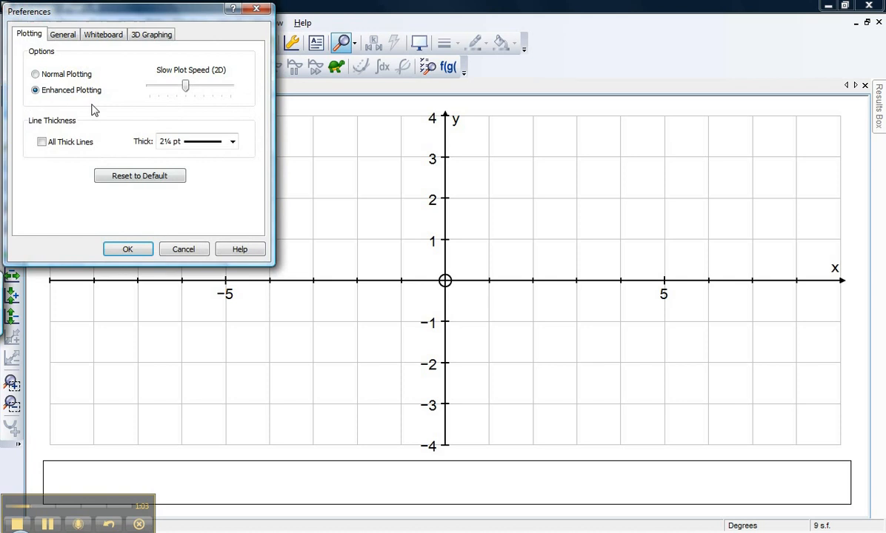
{"action": "left_click", "coordinate": [63, 34]}
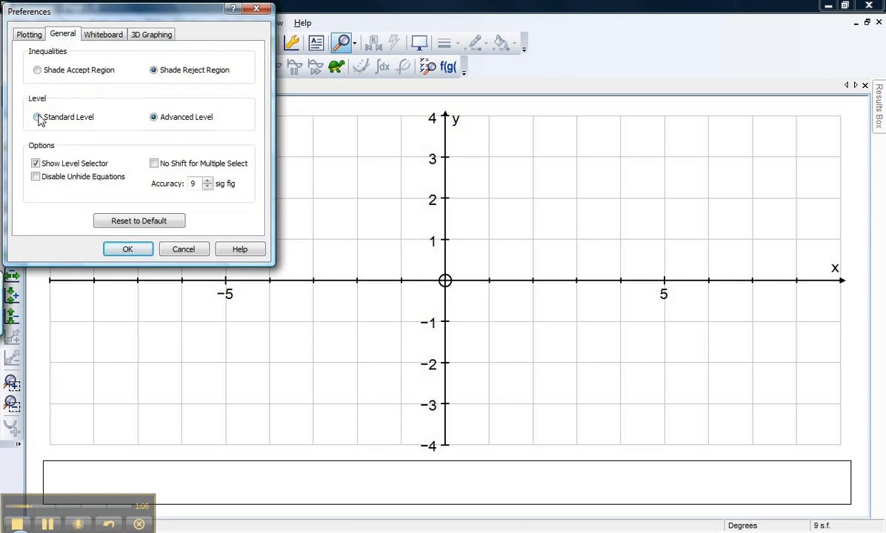
{"action": "left_click", "coordinate": [127, 249]}
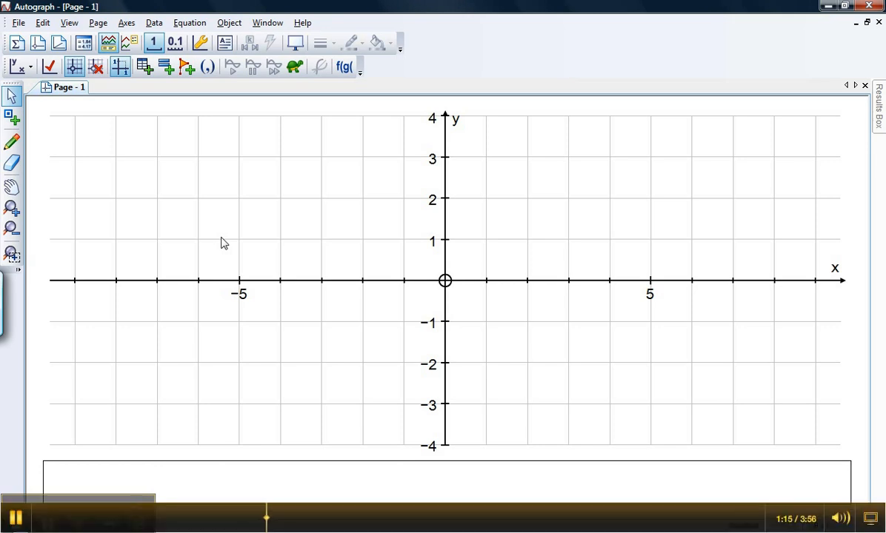
{"action": "mouse_move", "coordinate": [295, 41]}
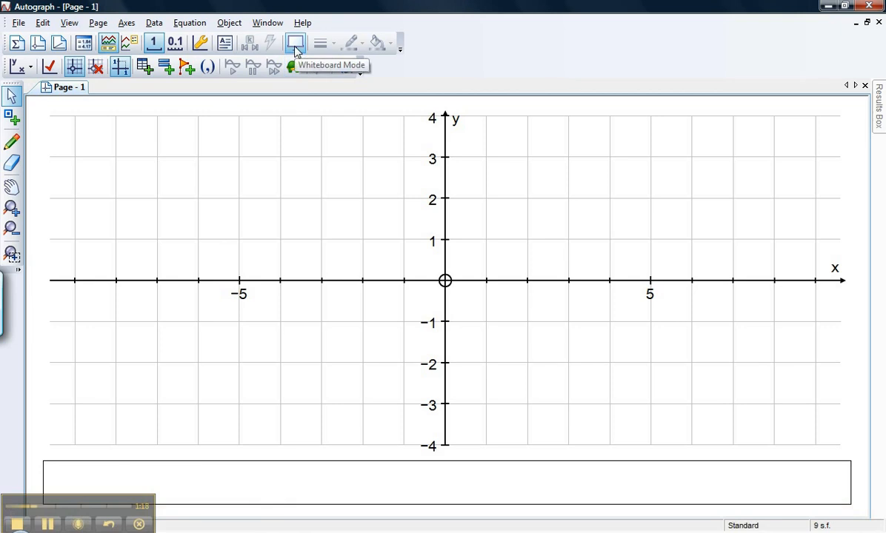
Step: Turn on whiteboard mode from the top toolbar
{"action": "left_click", "coordinate": [295, 43]}
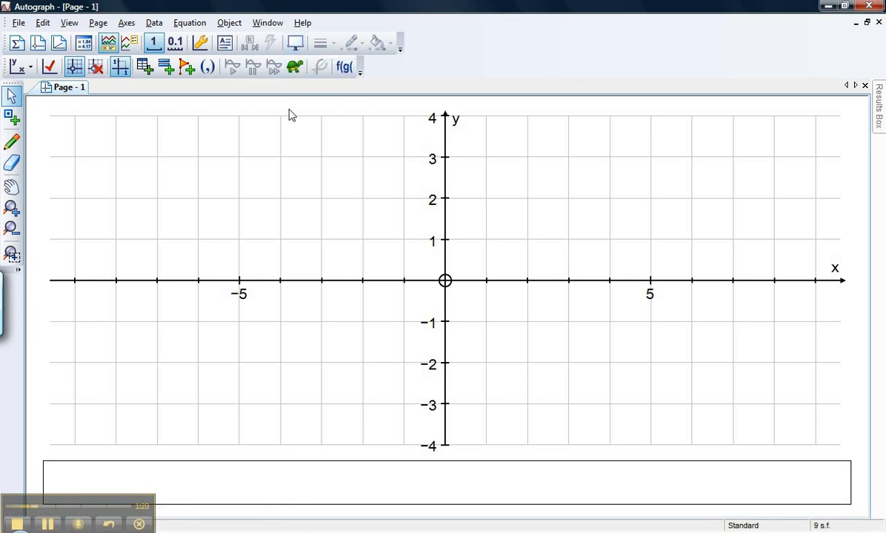
{"action": "mouse_move", "coordinate": [289, 198]}
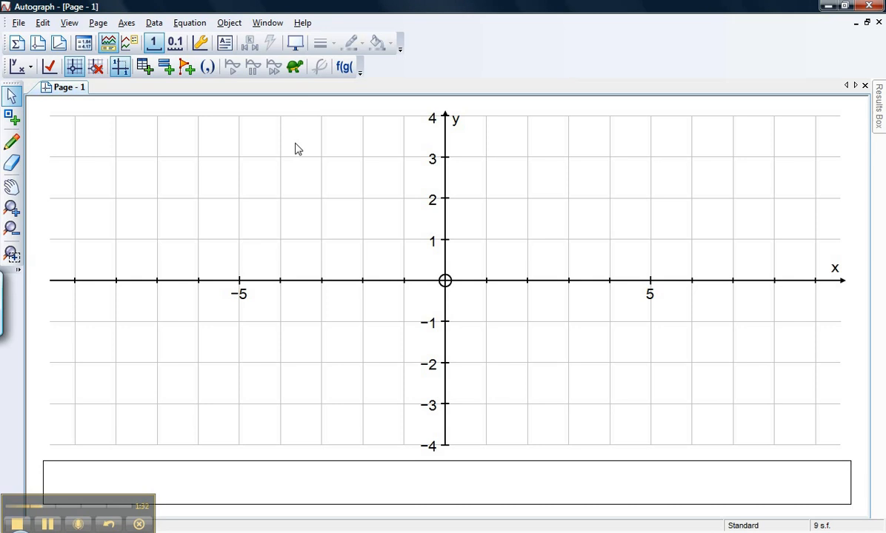
{"action": "mouse_move", "coordinate": [306, 83]}
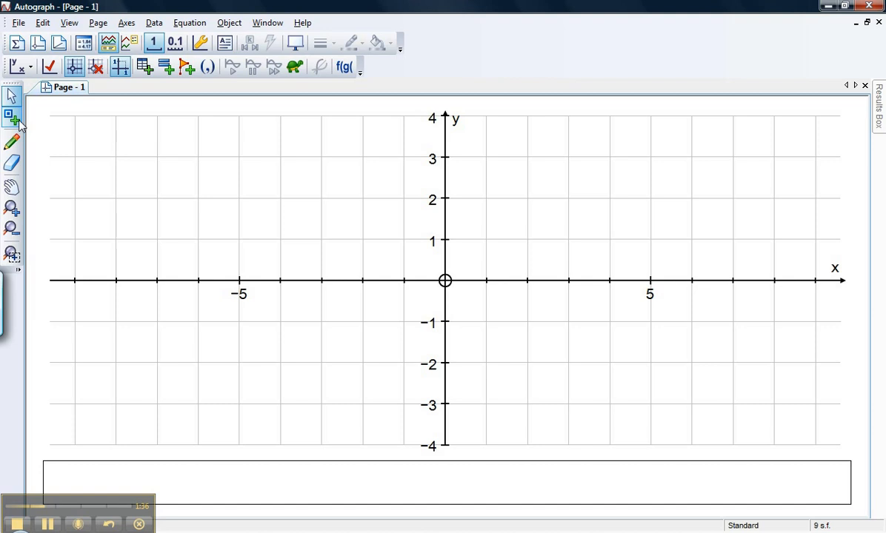
{"action": "mouse_move", "coordinate": [12, 117]}
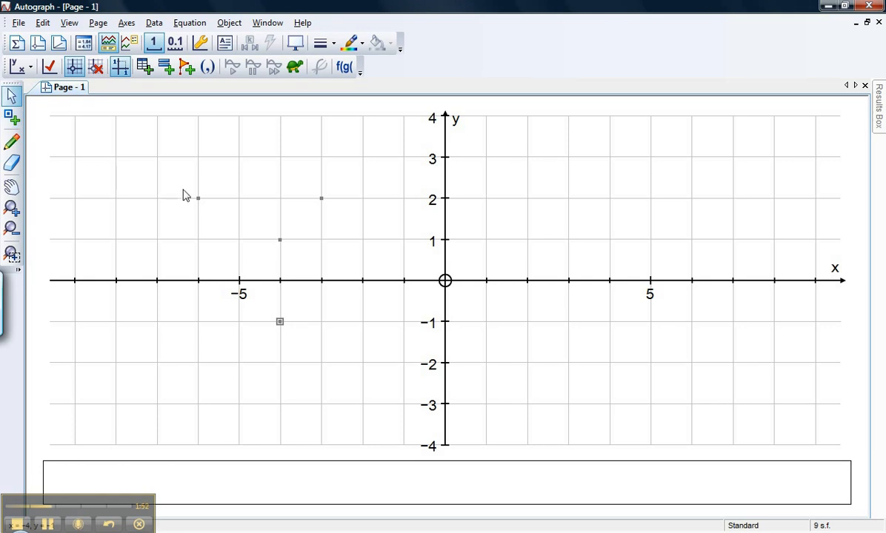
{"action": "mouse_move", "coordinate": [204, 216]}
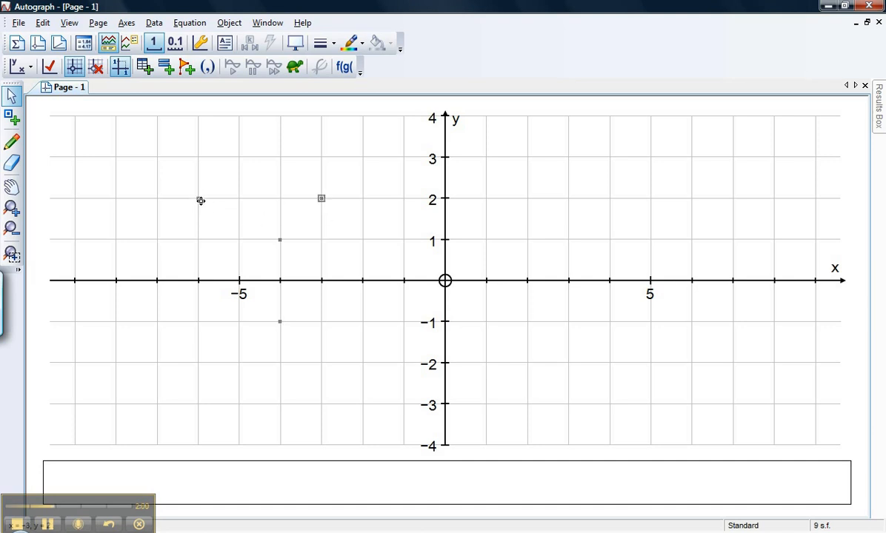
{"action": "mouse_move", "coordinate": [273, 226]}
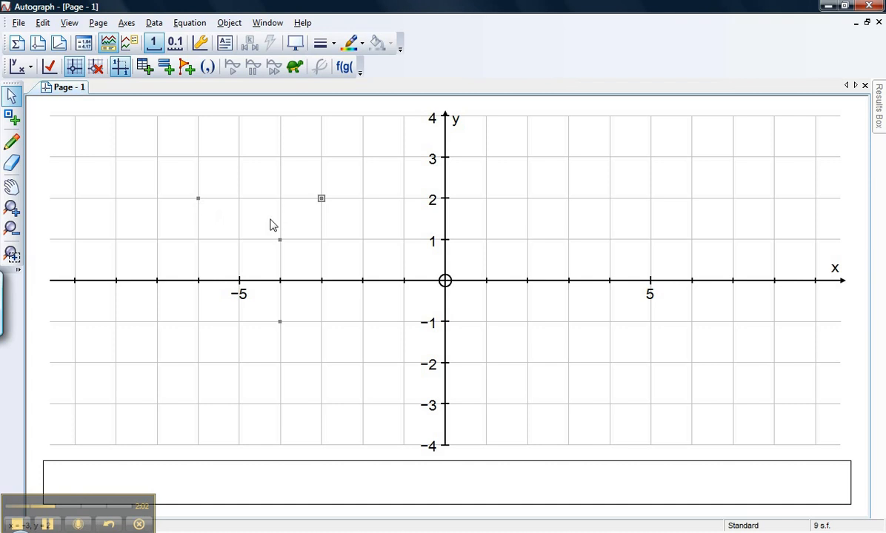
{"action": "mouse_move", "coordinate": [282, 234]}
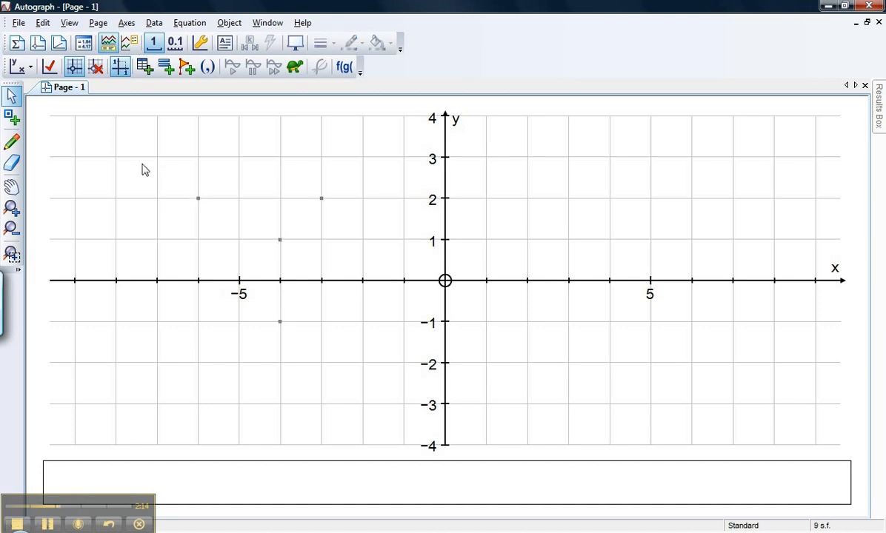
Step: Turn on whiteboard mode, try the full on-screen keyboard, and park the compact panel on the right
{"action": "left_click", "coordinate": [295, 41]}
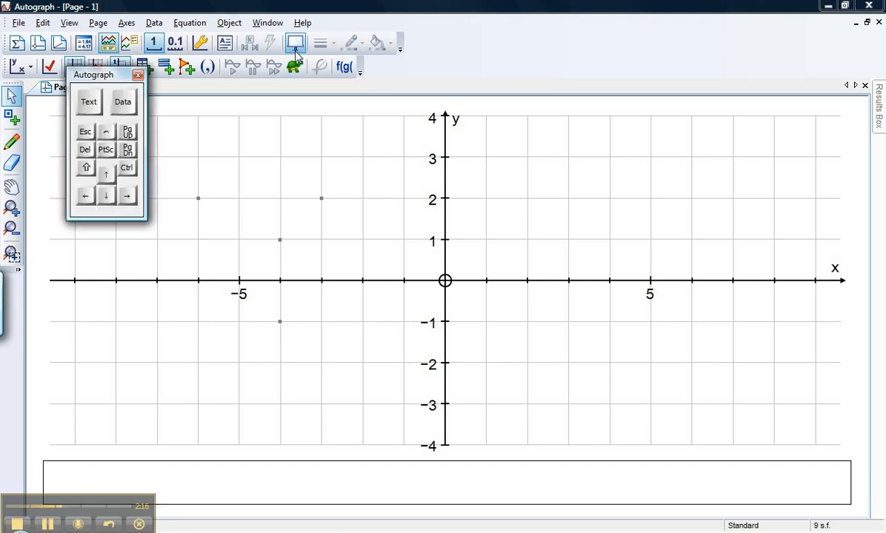
{"action": "mouse_move", "coordinate": [111, 84]}
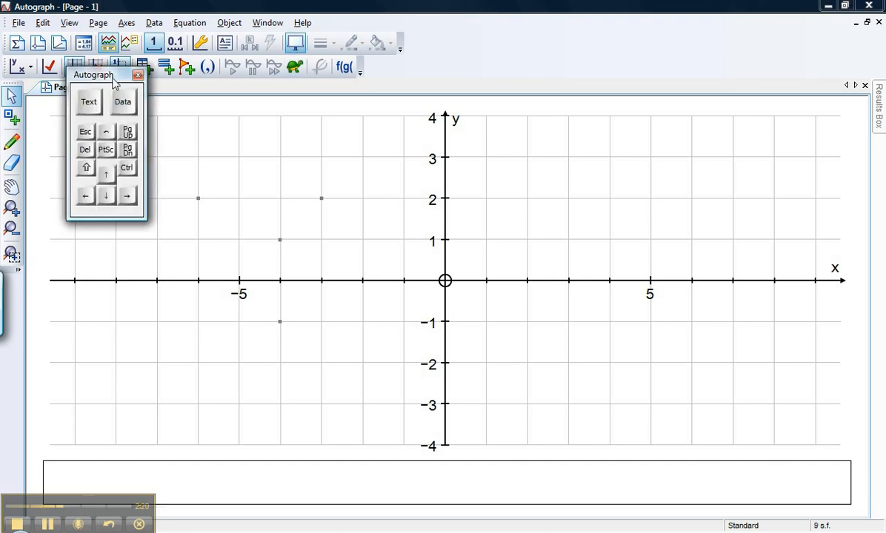
{"action": "left_click_drag", "start_coordinate": [92, 74], "coordinate": [261, 106]}
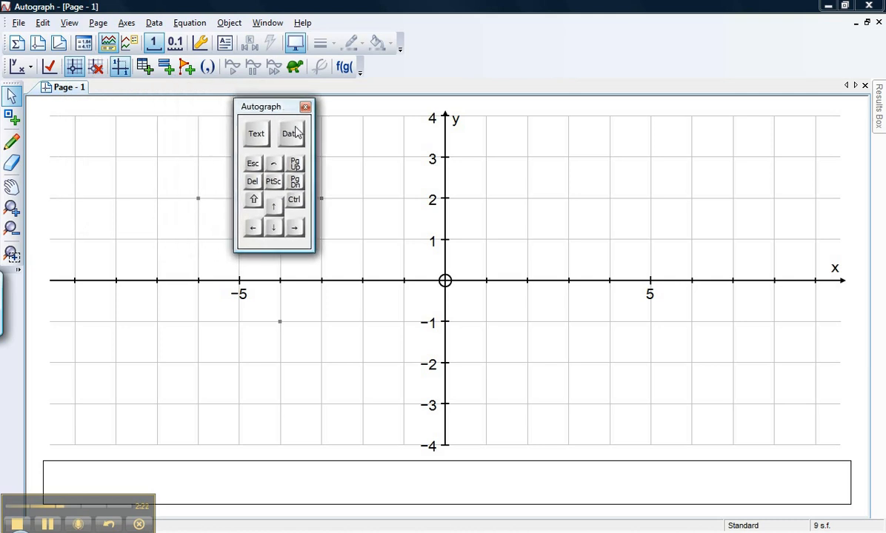
{"action": "left_click", "coordinate": [290, 133]}
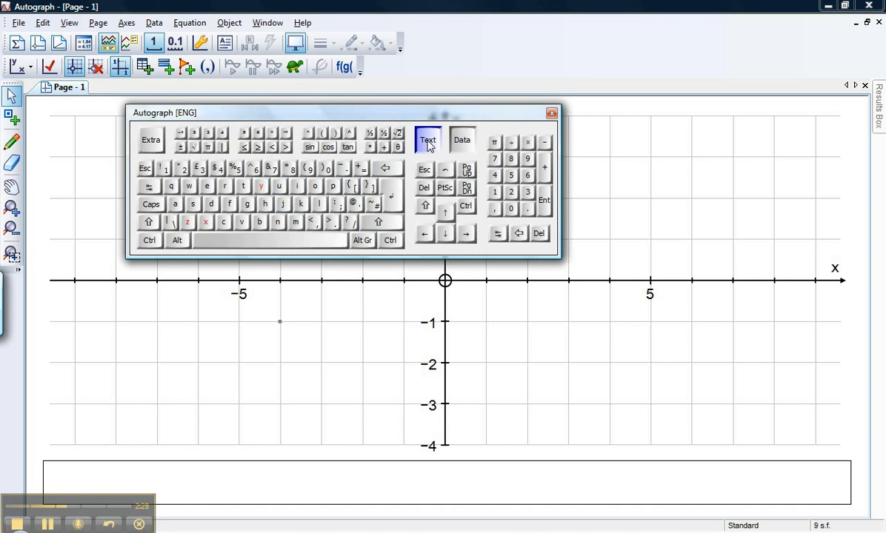
{"action": "left_click", "coordinate": [427, 139]}
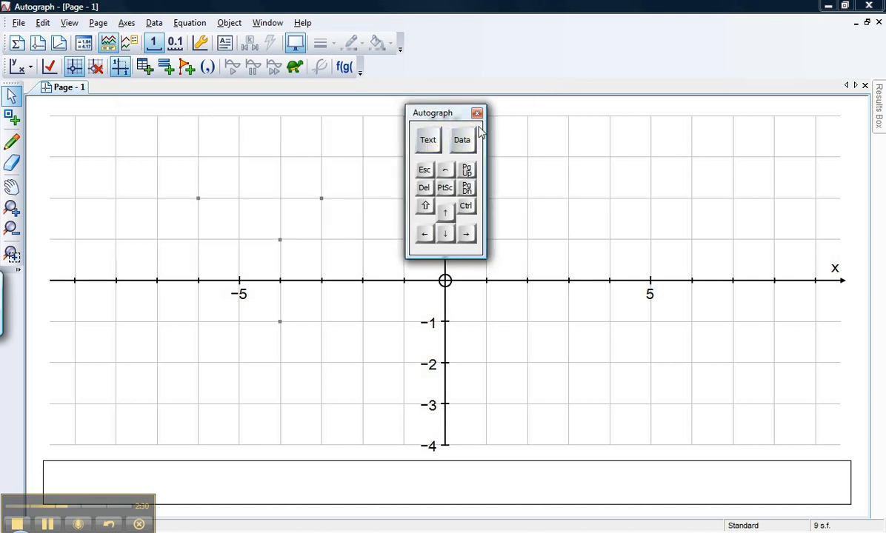
{"action": "left_click_drag", "start_coordinate": [445, 113], "coordinate": [779, 74]}
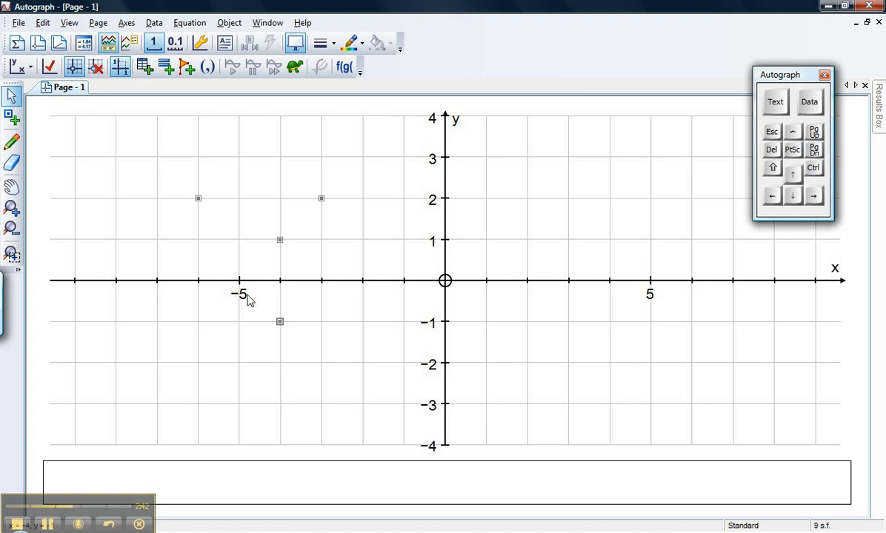
{"action": "mouse_move", "coordinate": [163, 186]}
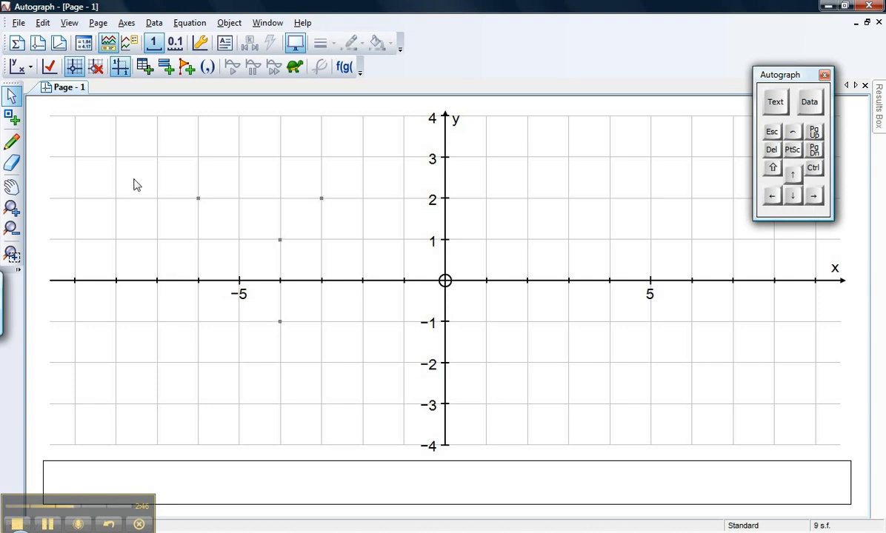
{"action": "mouse_move", "coordinate": [208, 224]}
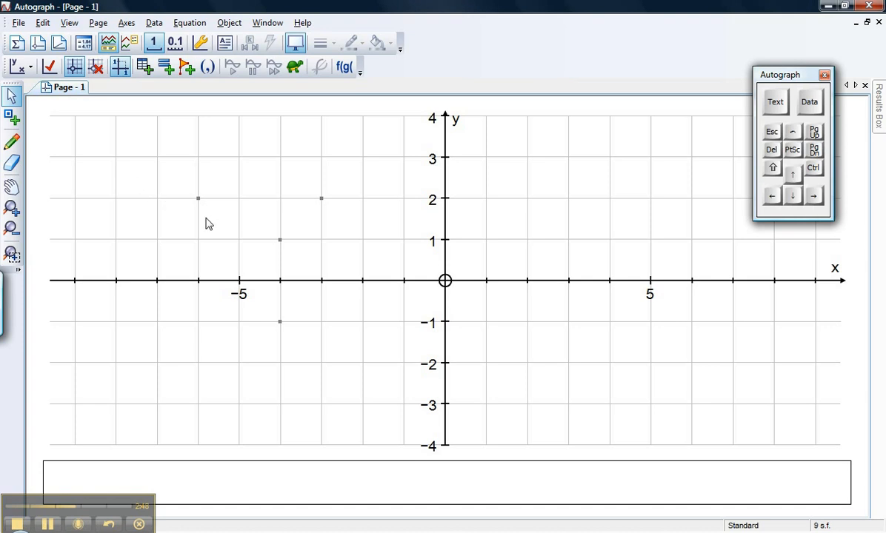
{"action": "mouse_move", "coordinate": [295, 332]}
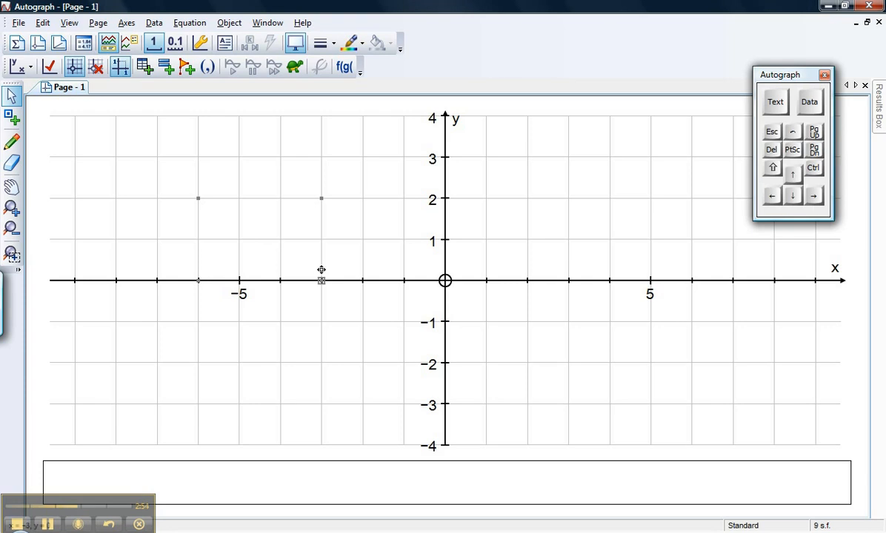
{"action": "mouse_move", "coordinate": [149, 219]}
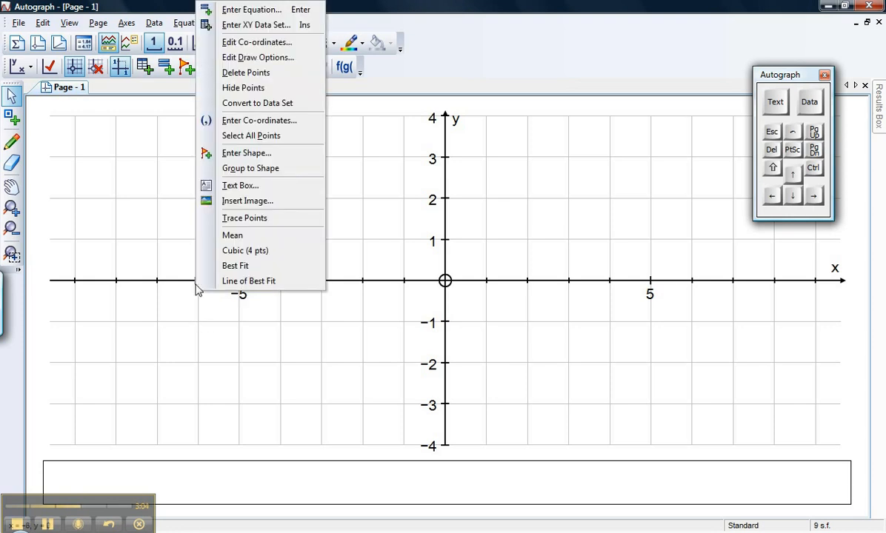
{"action": "mouse_move", "coordinate": [250, 169]}
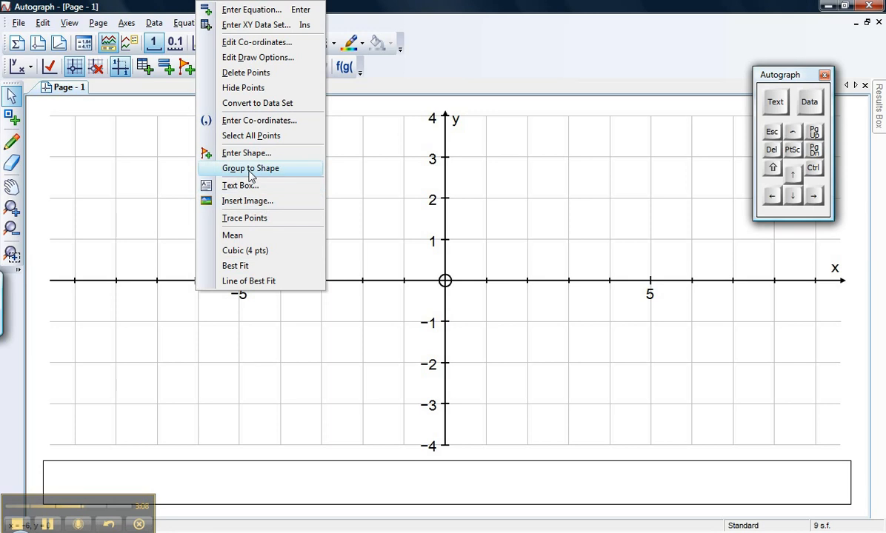
Step: Group the four points into a rectangle and shift it to span (−4, 1) to (−1, 3)
{"action": "left_click", "coordinate": [250, 169]}
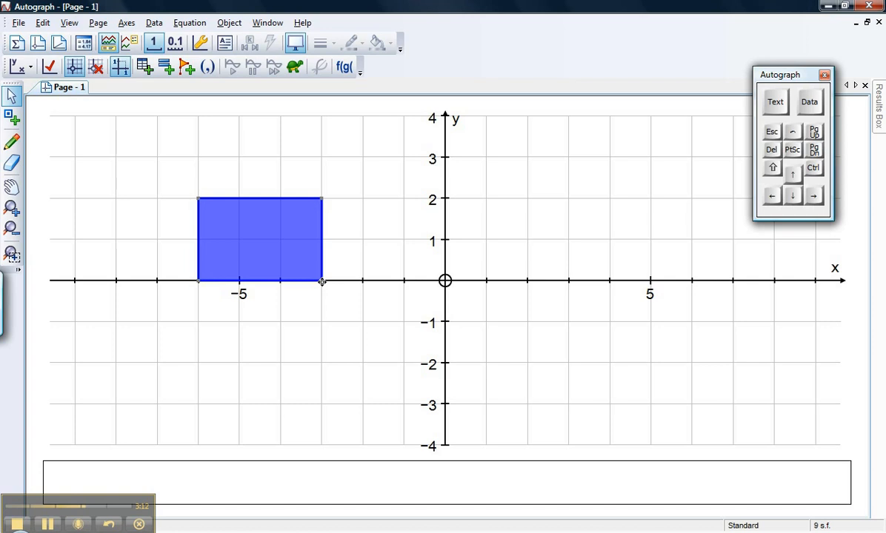
{"action": "mouse_move", "coordinate": [359, 213]}
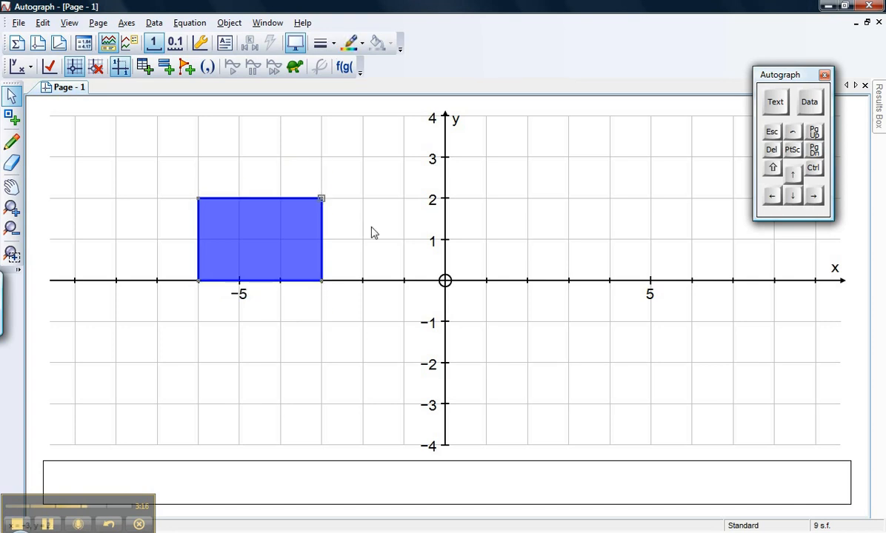
{"action": "left_click_drag", "start_coordinate": [259, 237], "coordinate": [348, 240]}
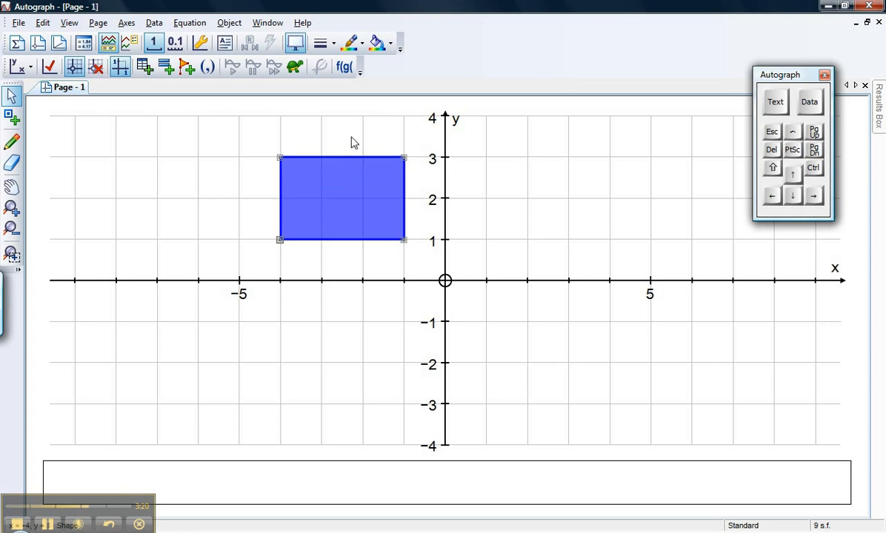
Step: Fill the rectangle red and change its outline colour
{"action": "left_click", "coordinate": [388, 41]}
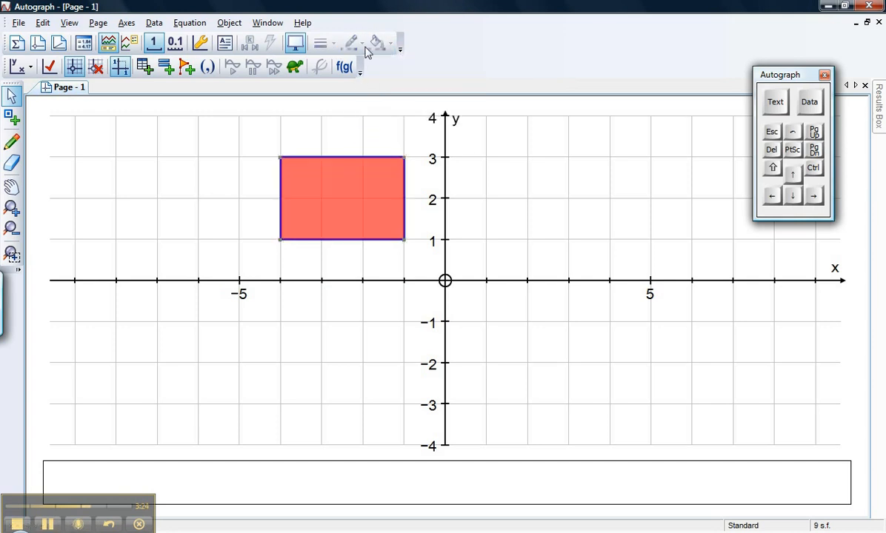
{"action": "left_click", "coordinate": [341, 199]}
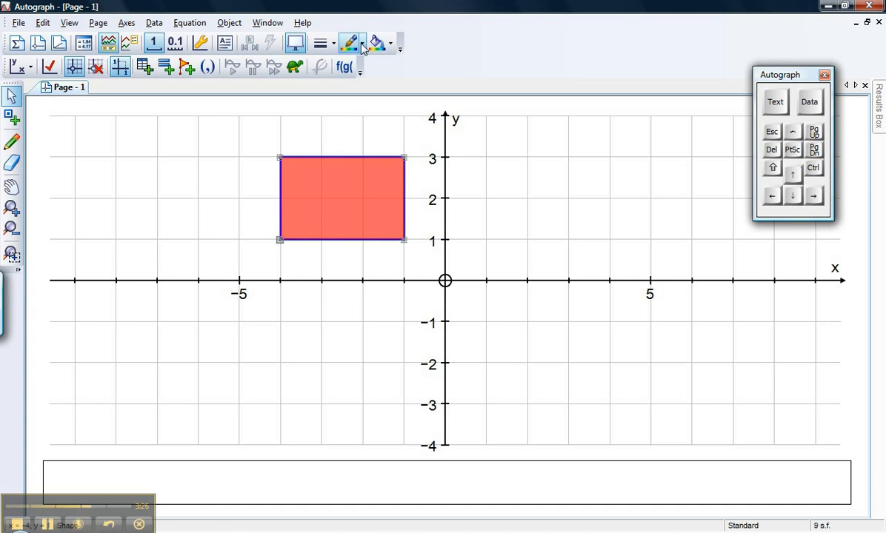
{"action": "left_click", "coordinate": [236, 191]}
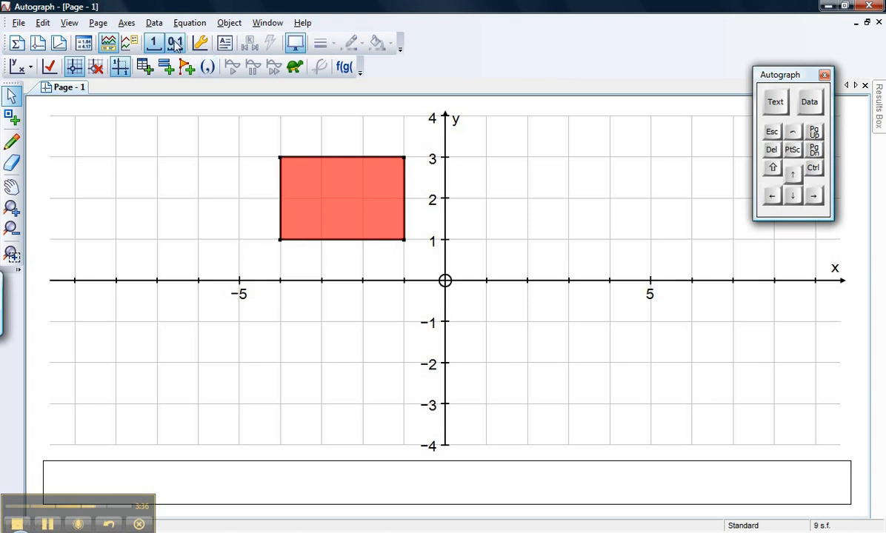
{"action": "mouse_move", "coordinate": [154, 43]}
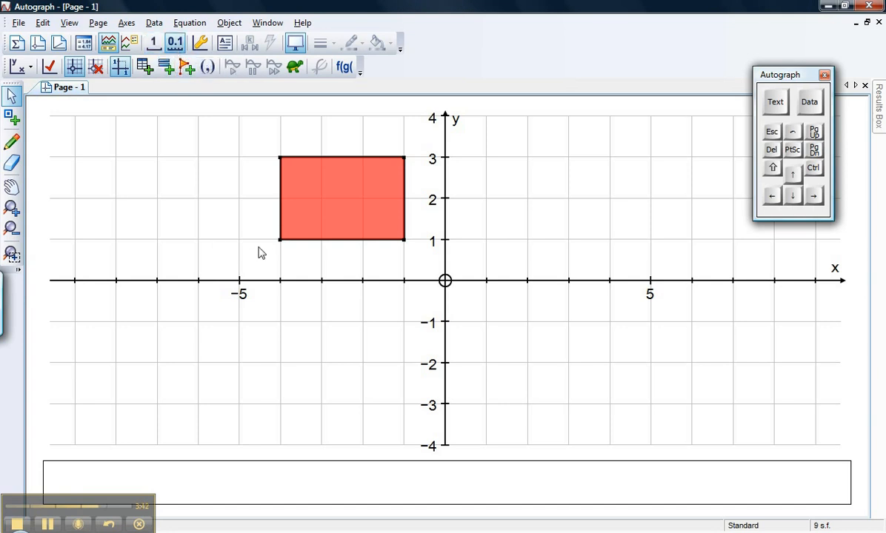
Step: Drag the rectangle's lower-left corner off the grid to about (−4.4, 0.6)
{"action": "left_click_drag", "start_coordinate": [280, 245], "coordinate": [266, 255]}
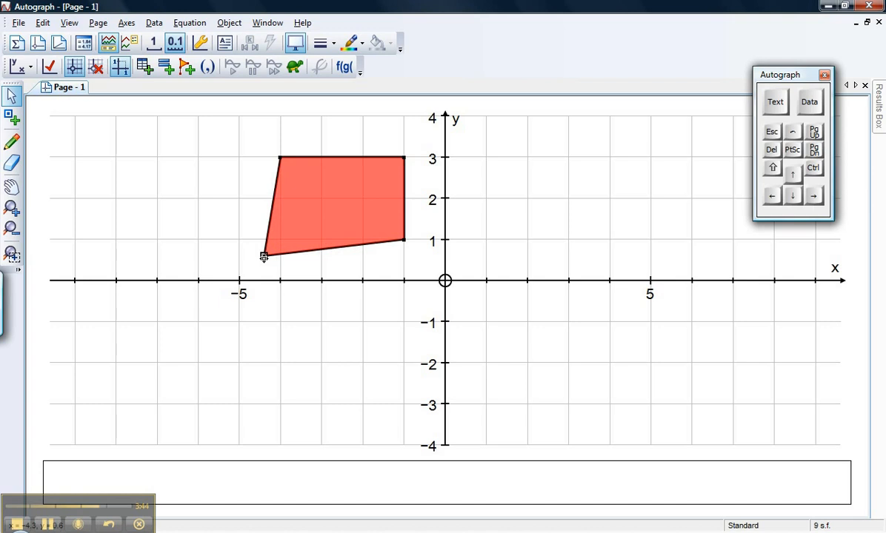